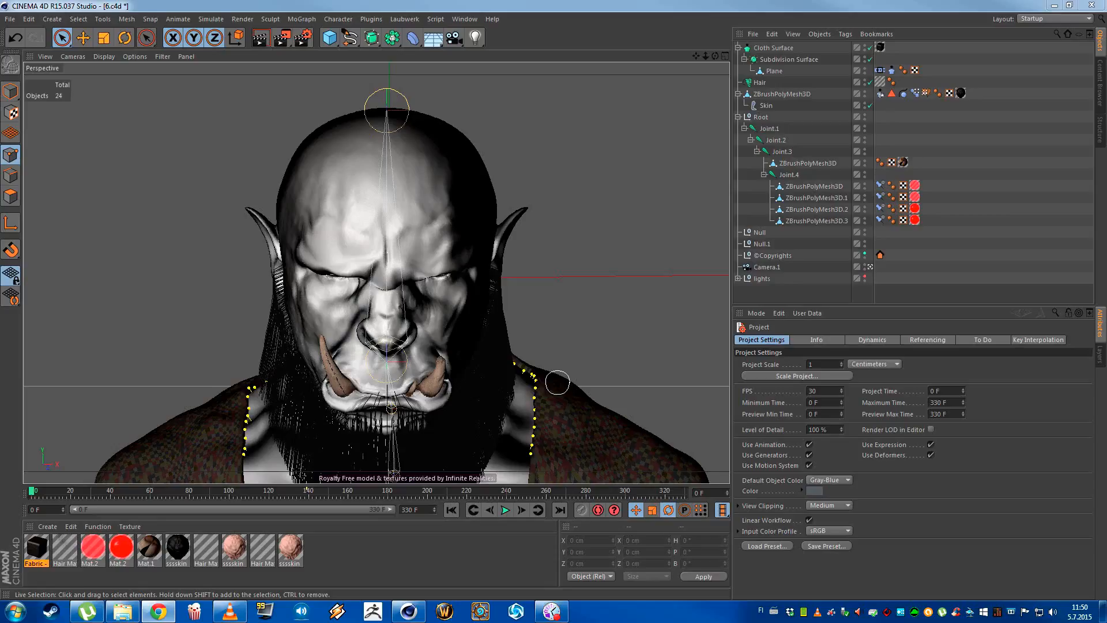
mouse_move(546, 14)
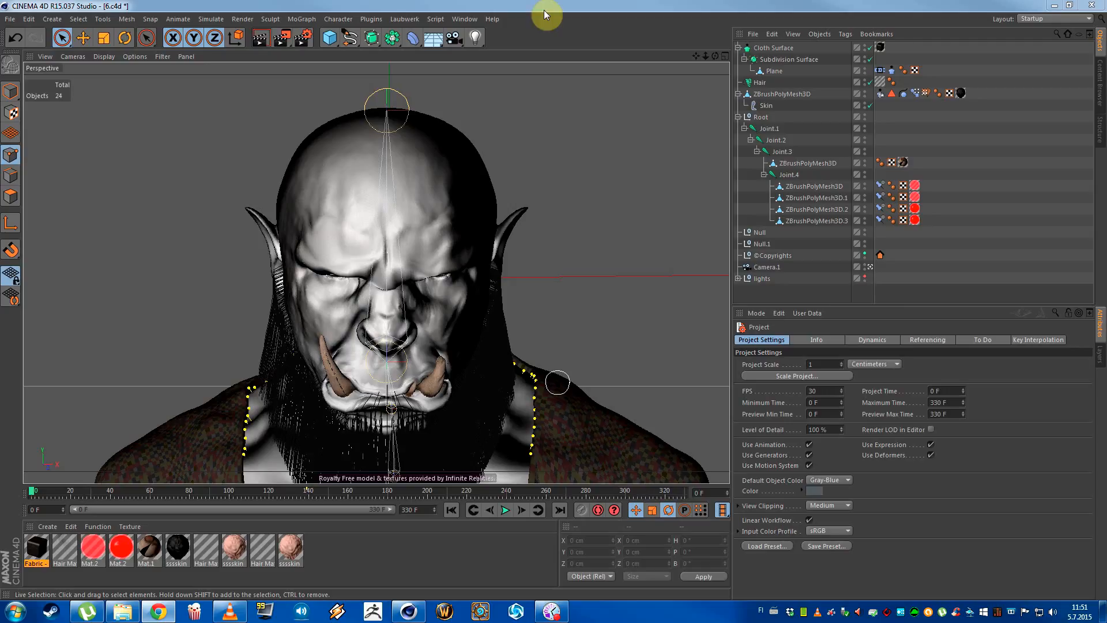
- Select the Cloth tag, then ZBrushPolyMesh3D's Pose Morph tag to view its six poses
click(878, 92)
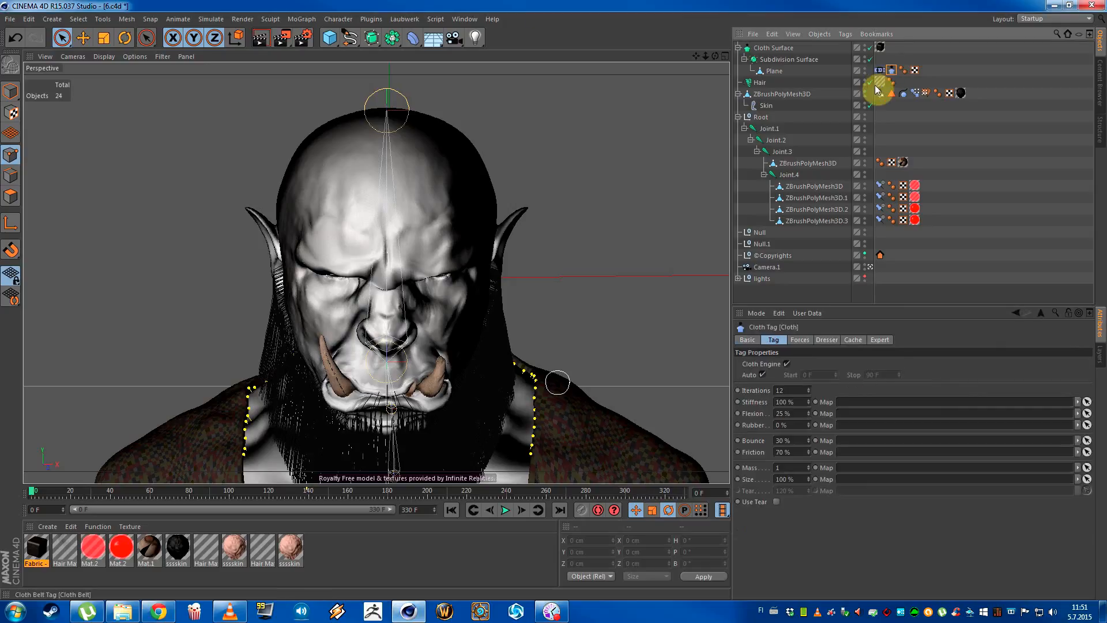
click(916, 92)
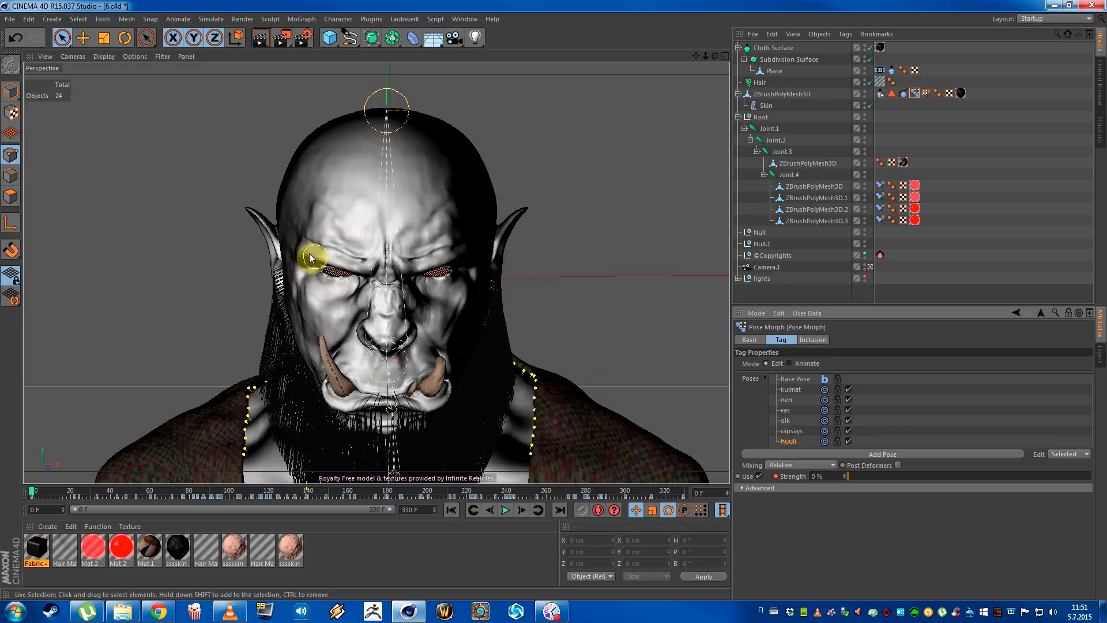
- Remove the Cloth Surface, Subdivision Surface and Hair objects and set Pose Morph strength to 1%
drag(314, 257, 438, 264)
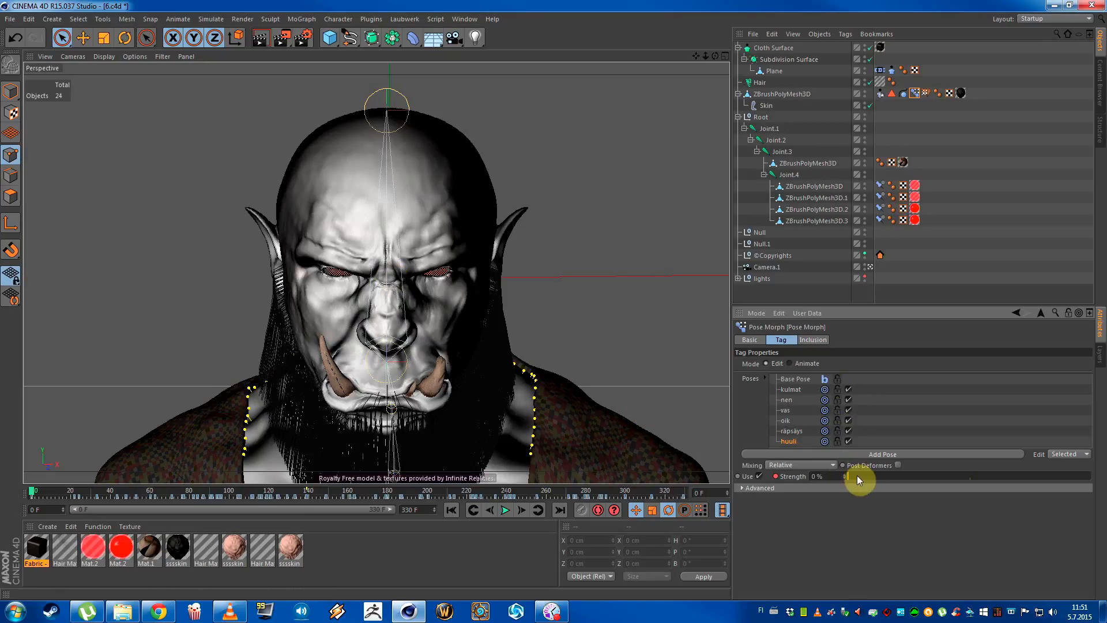
drag(846, 475, 925, 475)
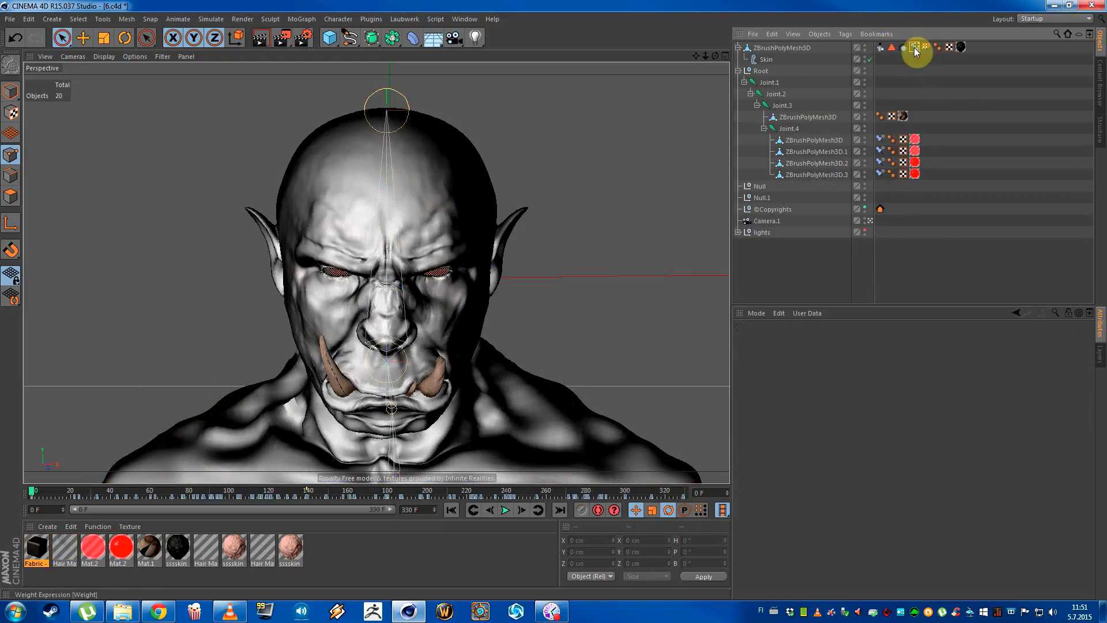
click(916, 49)
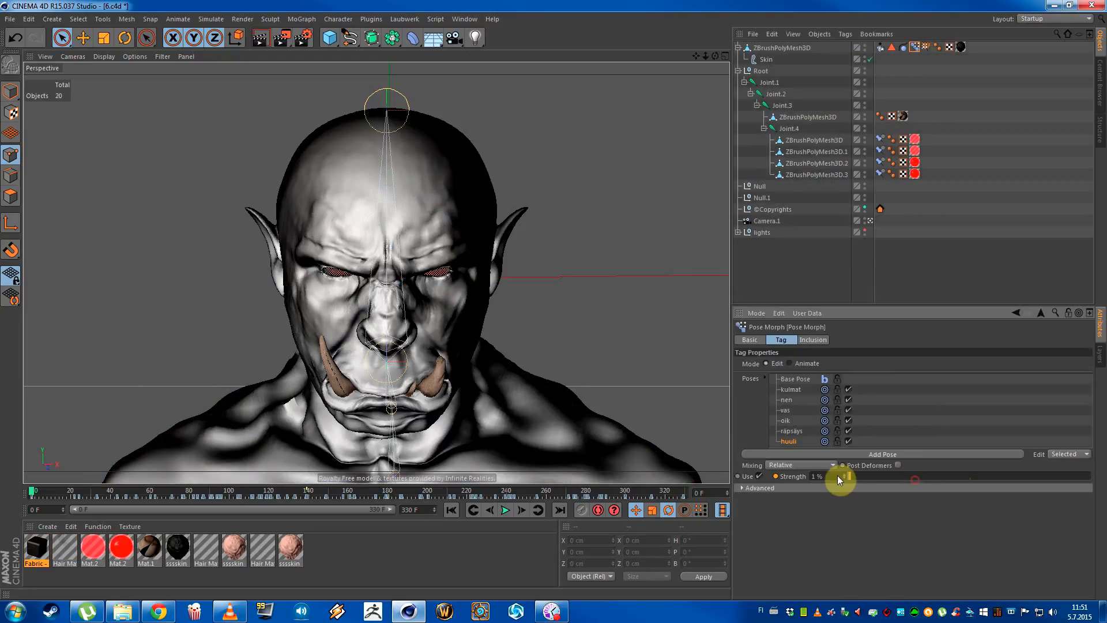
drag(840, 476, 971, 476)
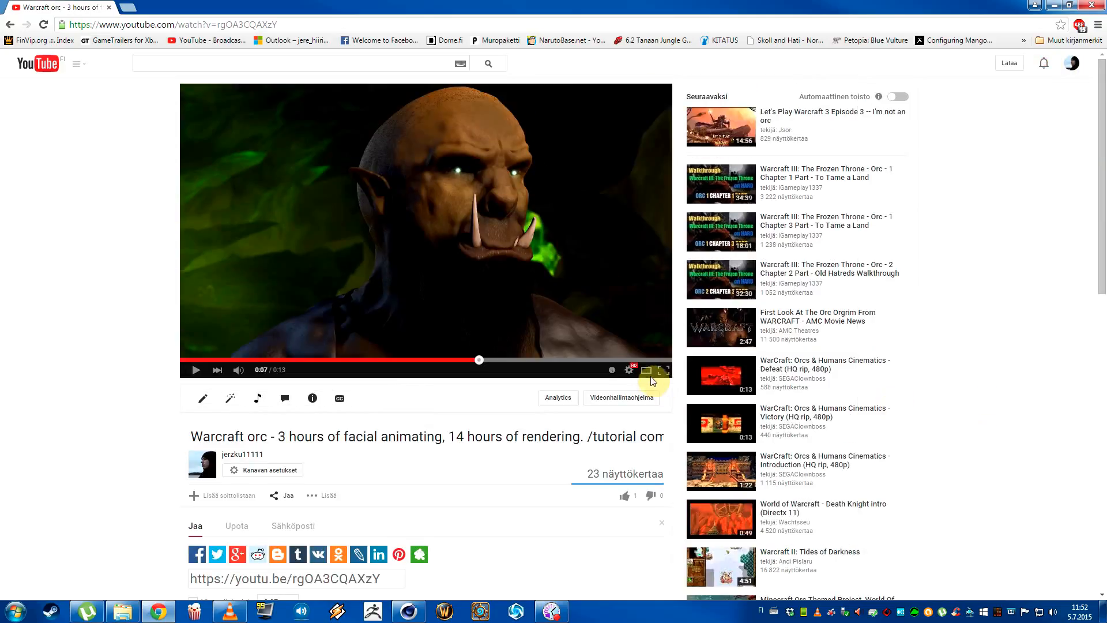
- Switch the YouTube player to Theater mode to enlarge the orc animation video
click(646, 369)
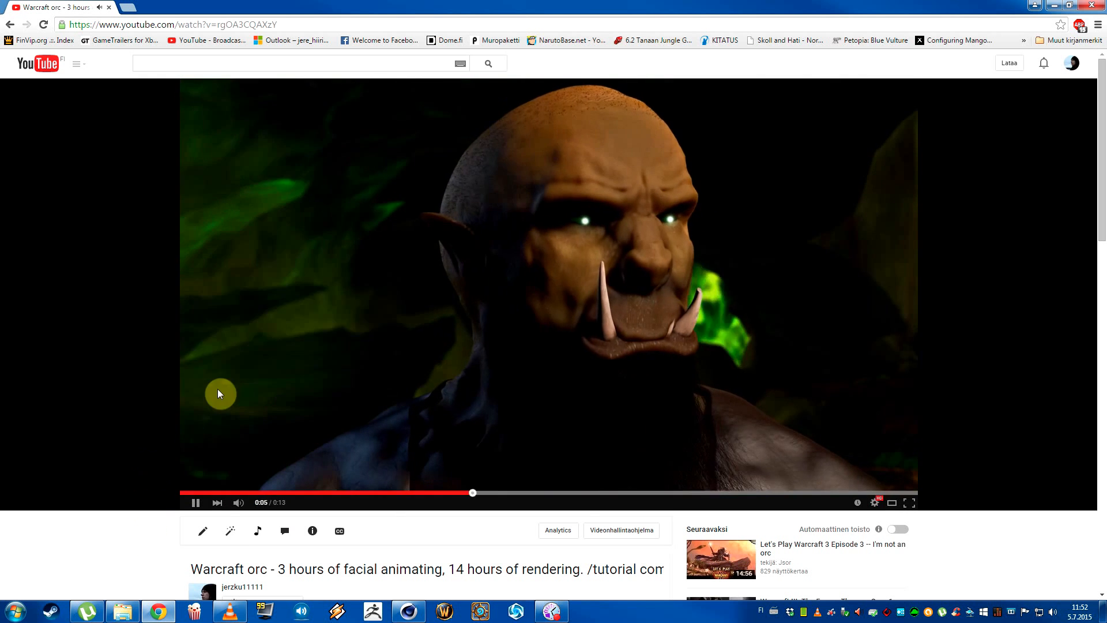
mouse_move(897, 75)
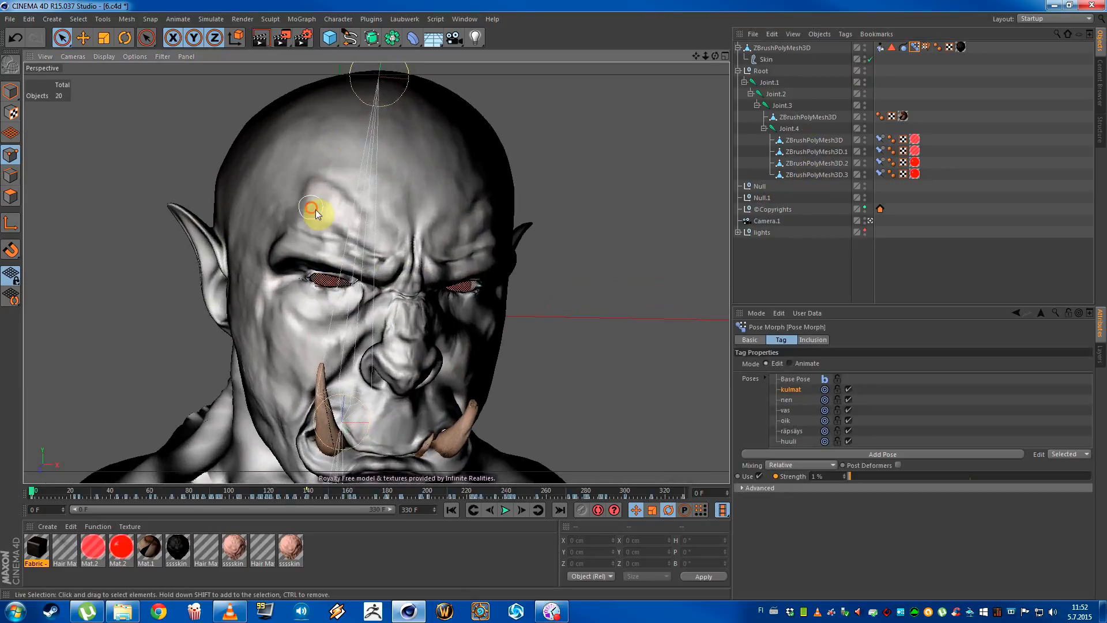
- Select ZBrushPolyMesh3D in Polygons mode and orbit to a side view of the head
drag(315, 211, 494, 185)
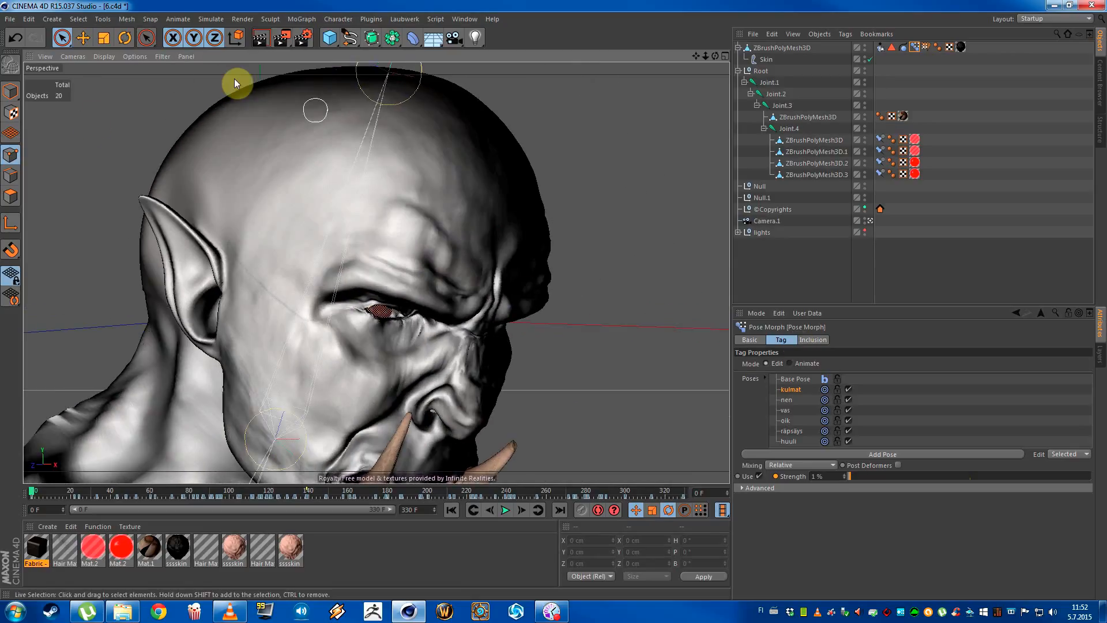
click(805, 117)
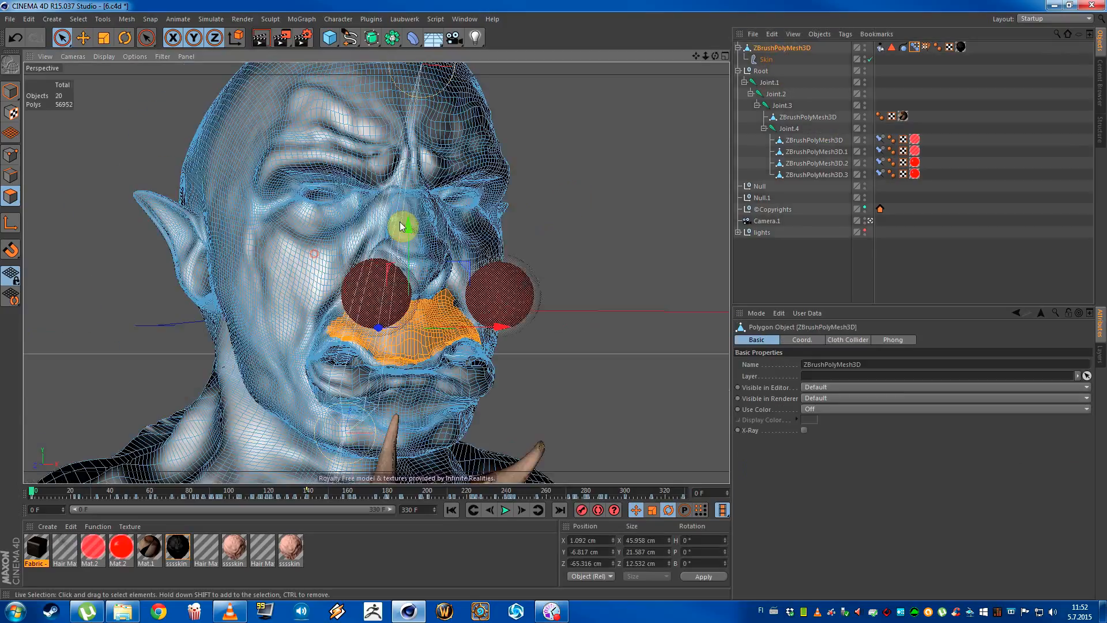
drag(402, 226, 457, 252)
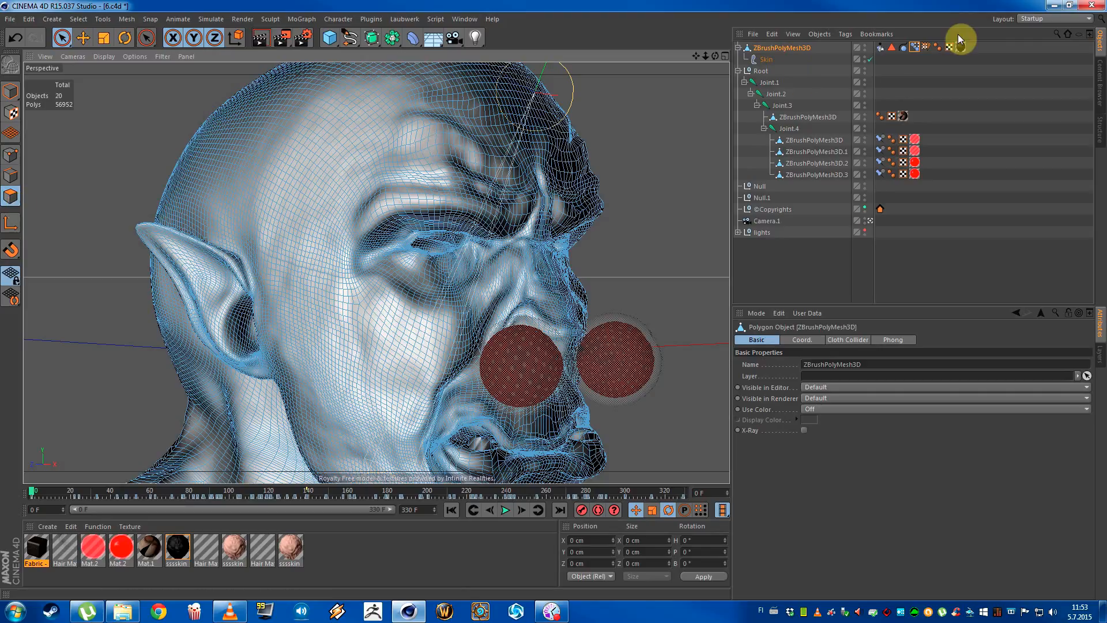
- Add a Pose Morph tag to ZBrushPolyMesh3D with Points mixing enabled on the Basic tab
click(913, 47)
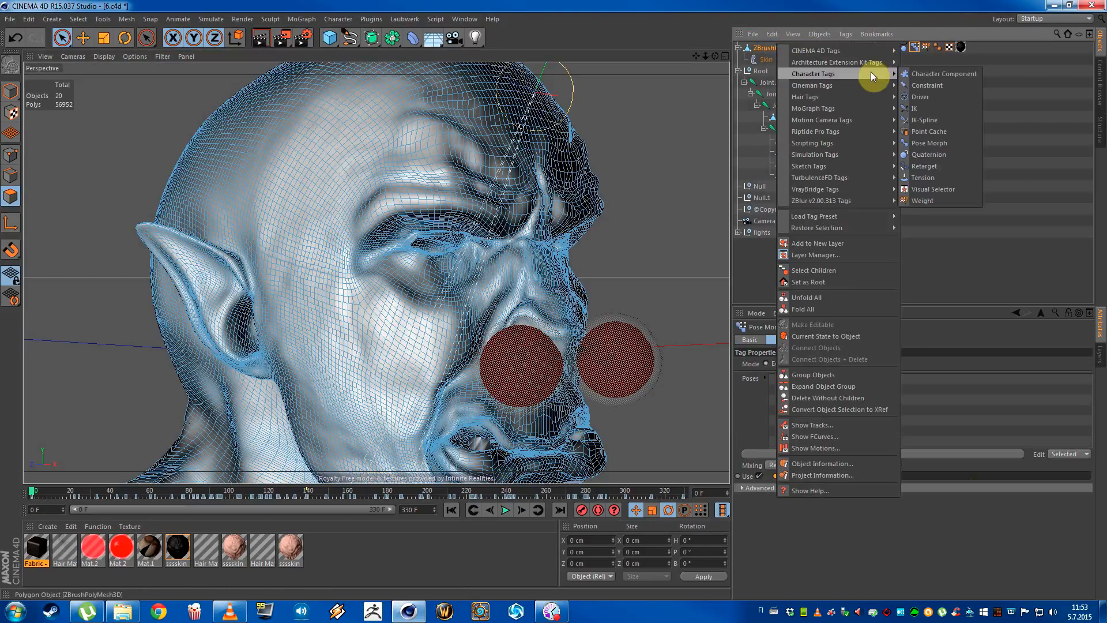
mouse_move(812, 108)
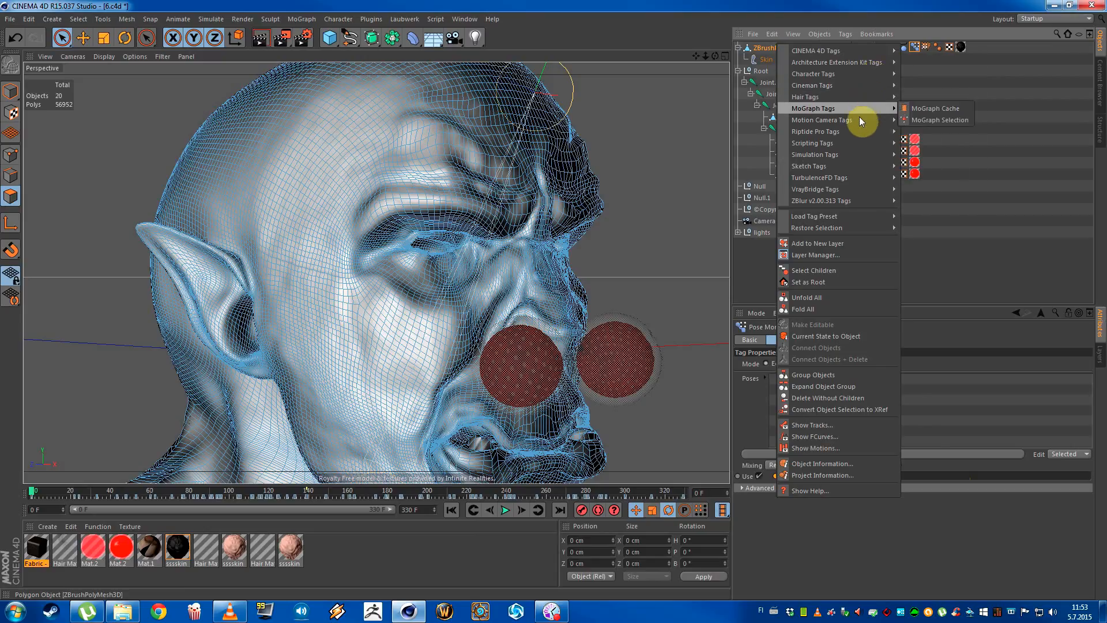
mouse_move(821, 131)
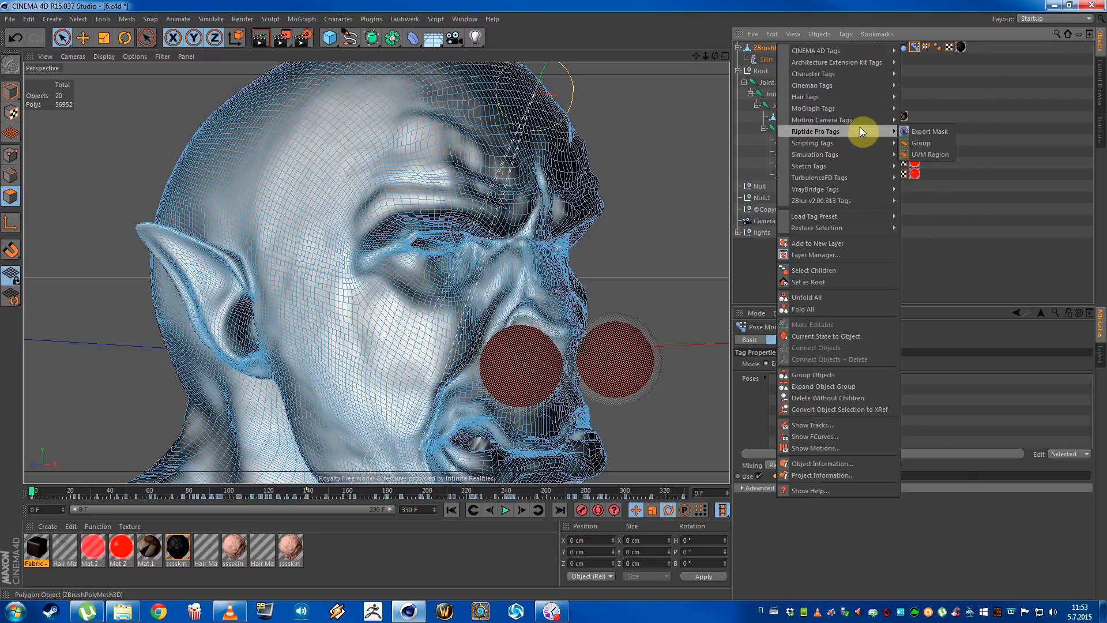
mouse_move(834, 97)
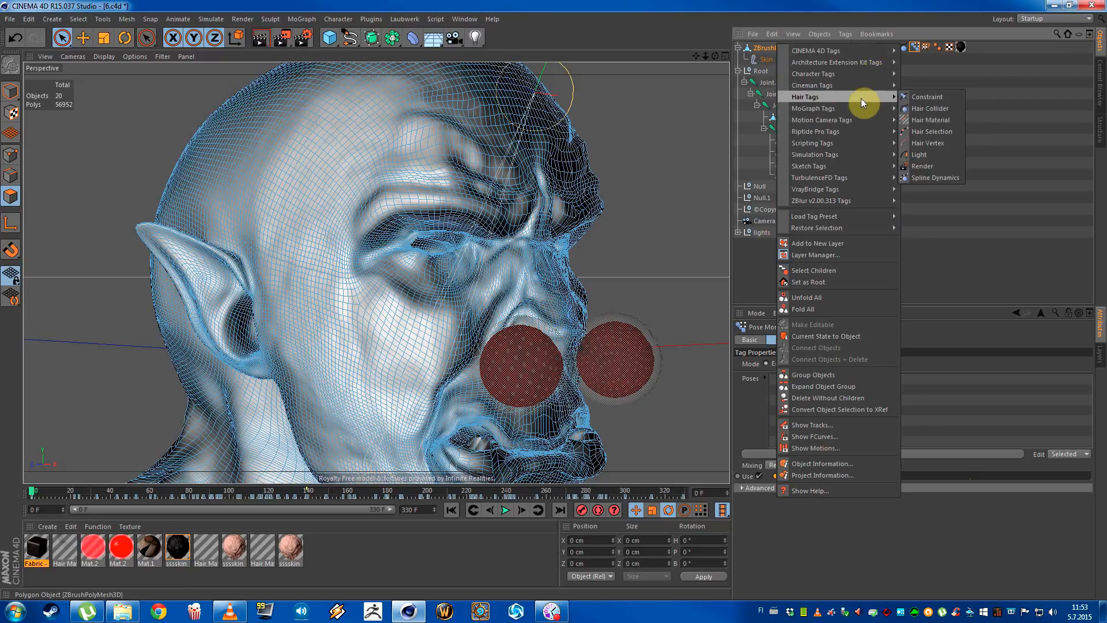
mouse_move(814, 73)
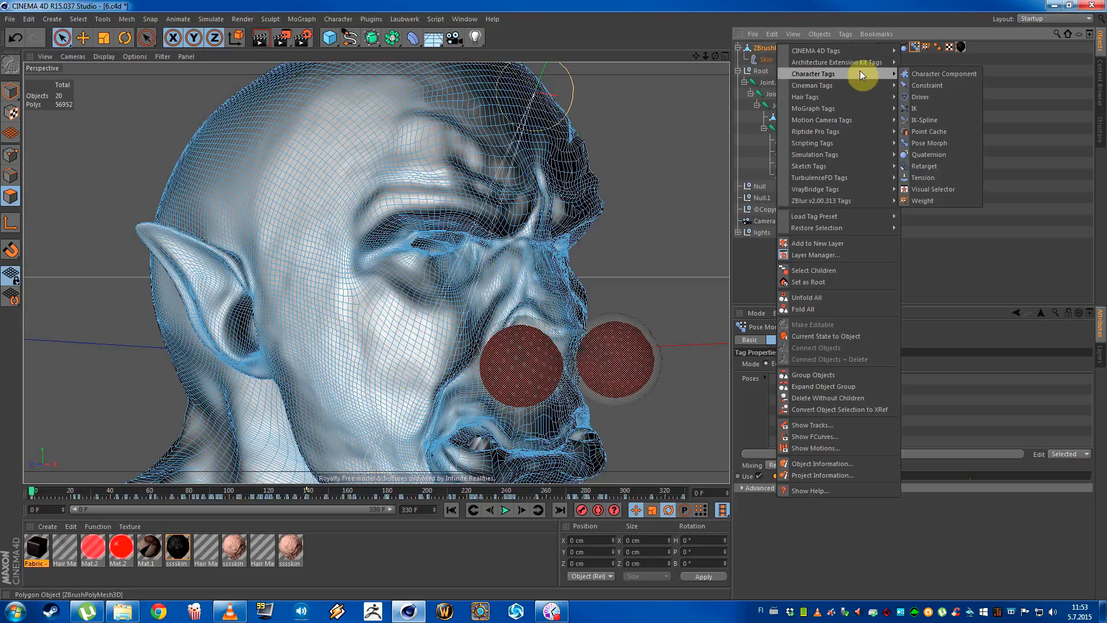
mouse_move(932, 142)
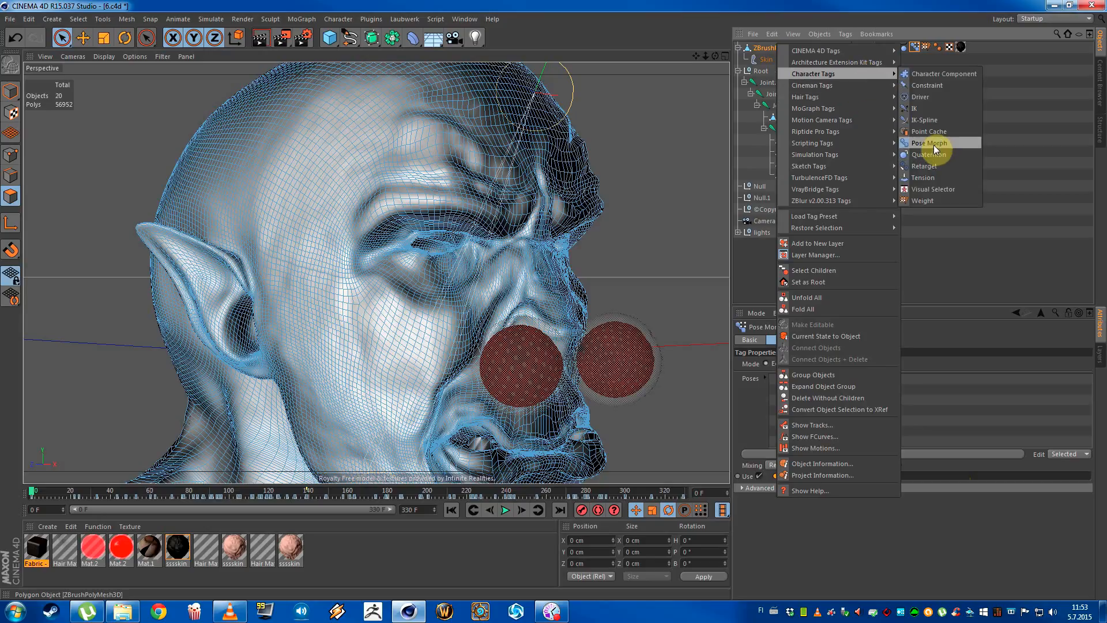
click(925, 142)
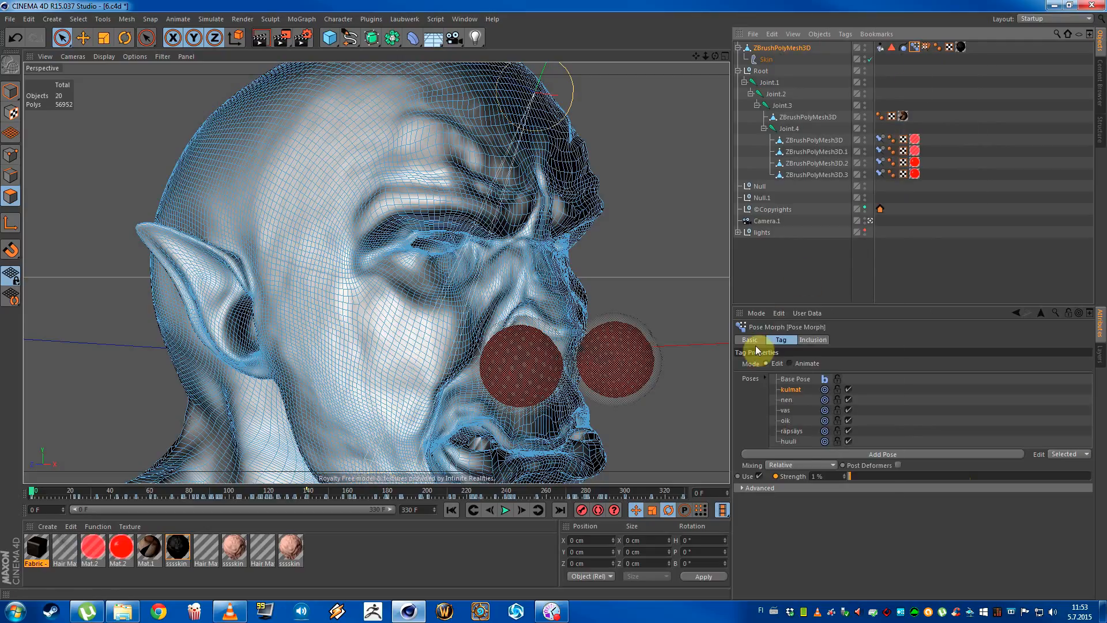
click(749, 339)
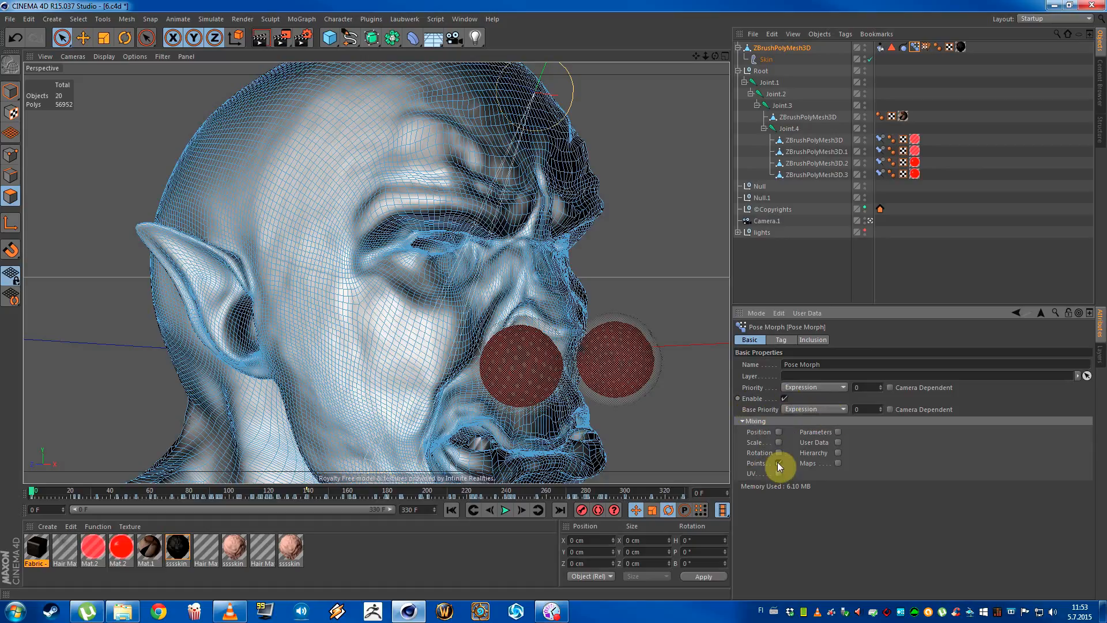
click(781, 339)
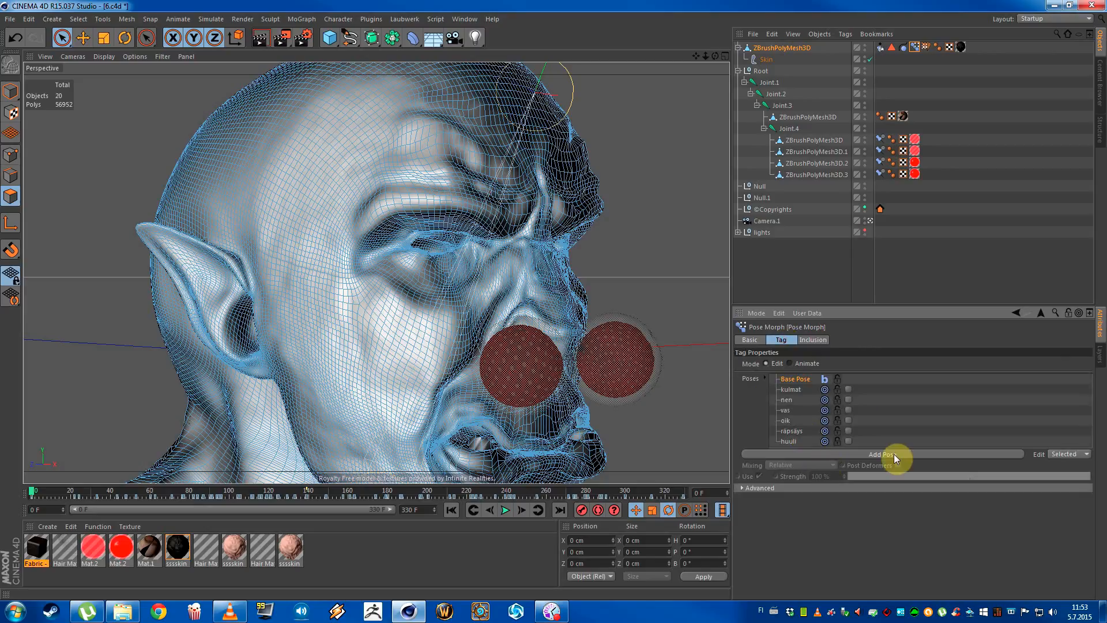
- Add Pose.0, select the brow polygons, and smear both brow ridges into a new shape
click(882, 454)
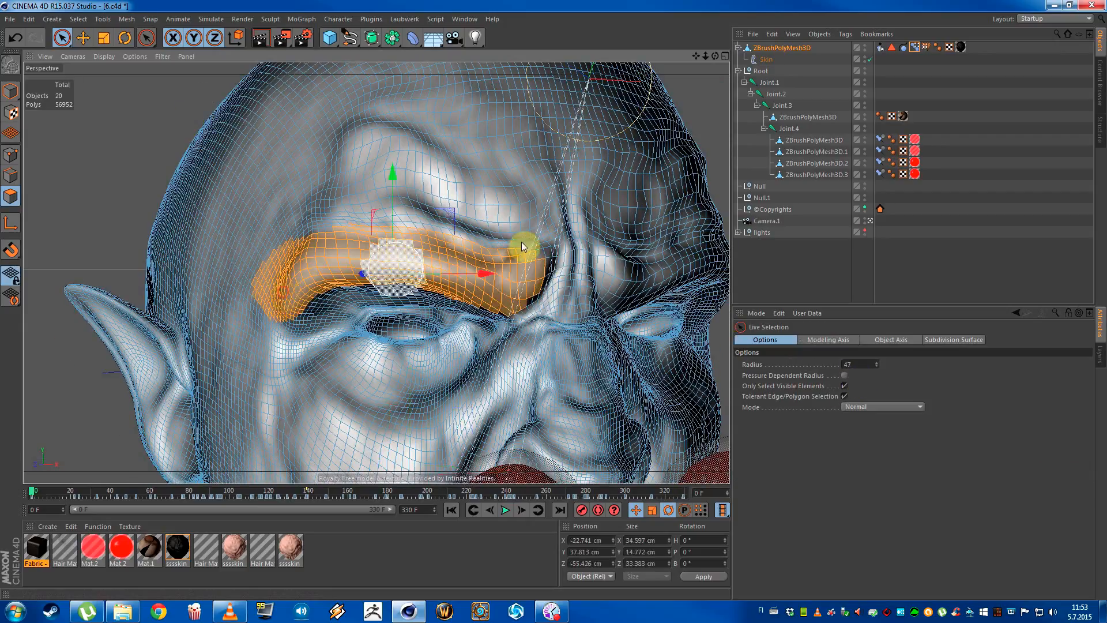
drag(523, 247, 413, 240)
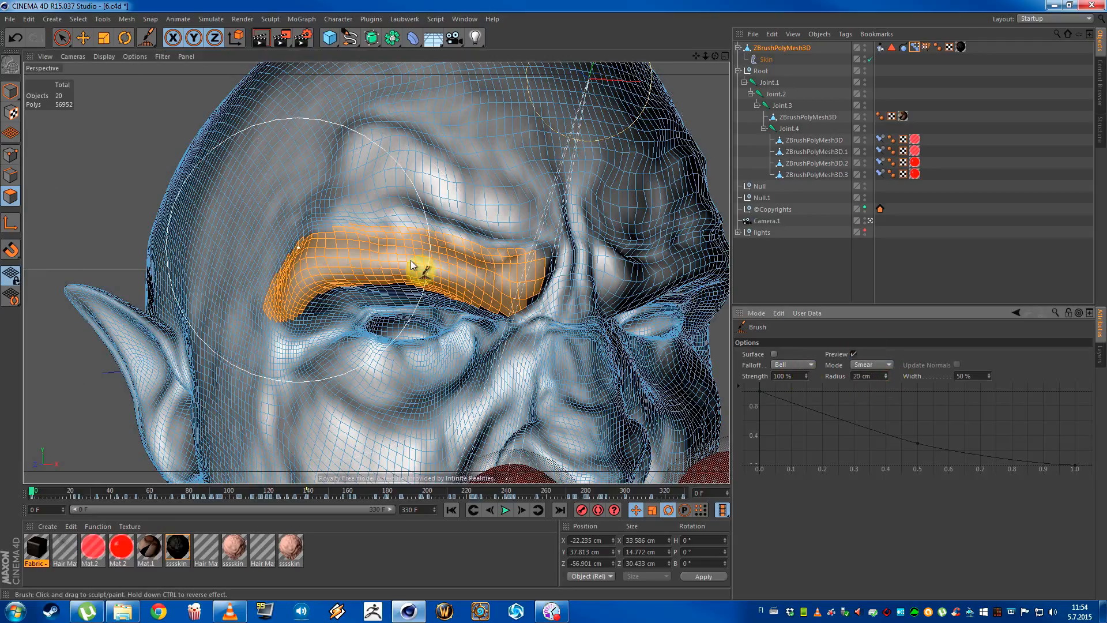
drag(413, 265, 339, 256)
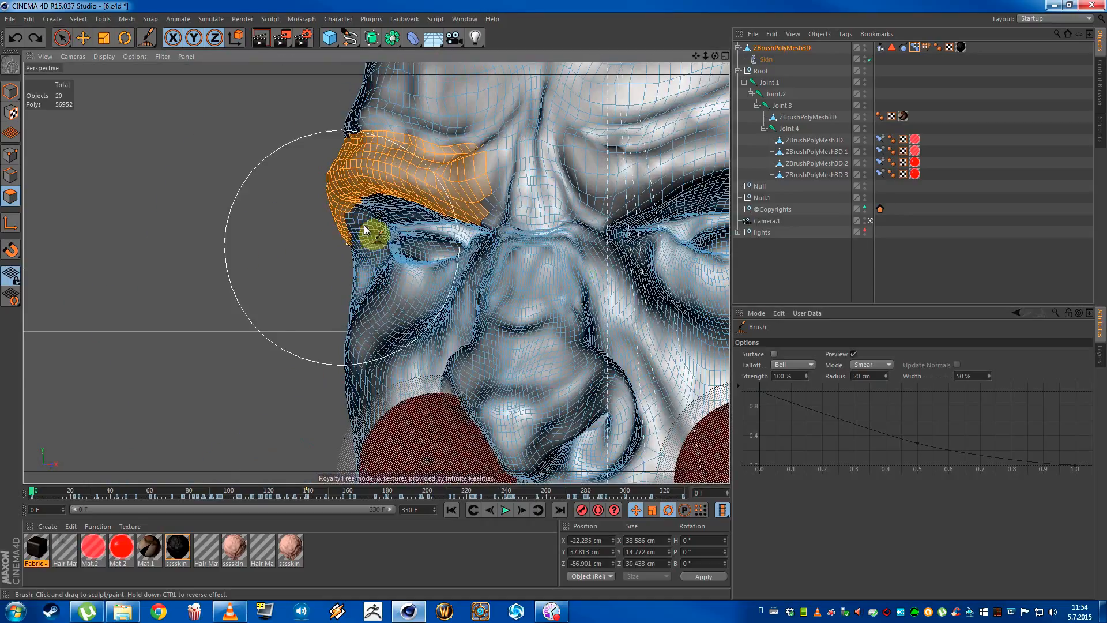
drag(367, 229, 399, 282)
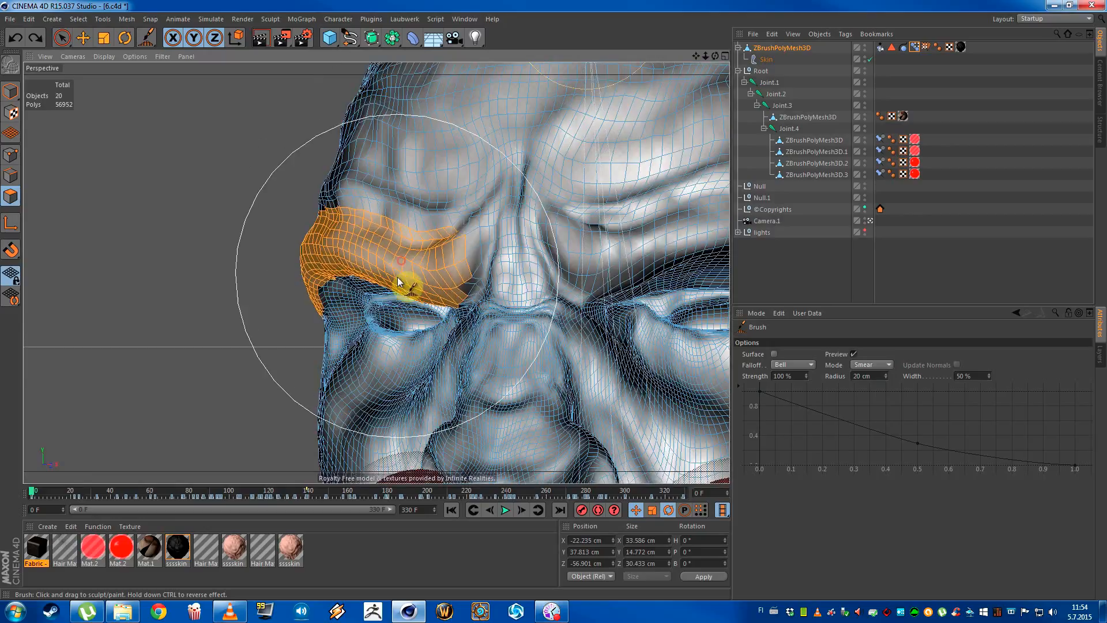
drag(399, 282, 420, 275)
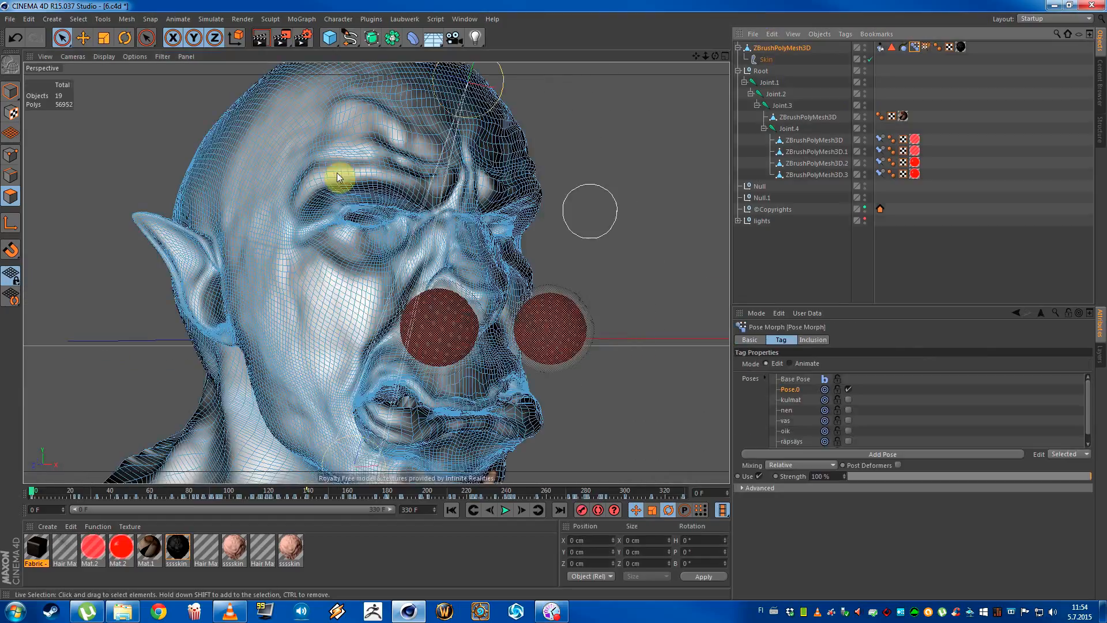
- Select all polygons, switch to the Brush tool, and smear the brows upward, including between the eyes
drag(339, 177, 406, 240)
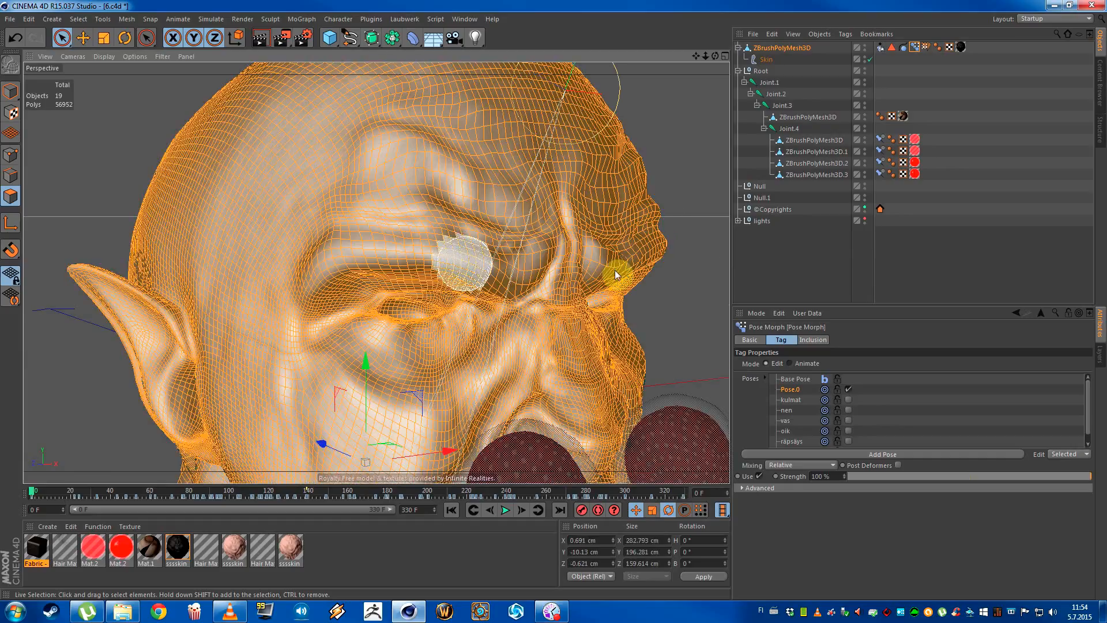
right_click(615, 274)
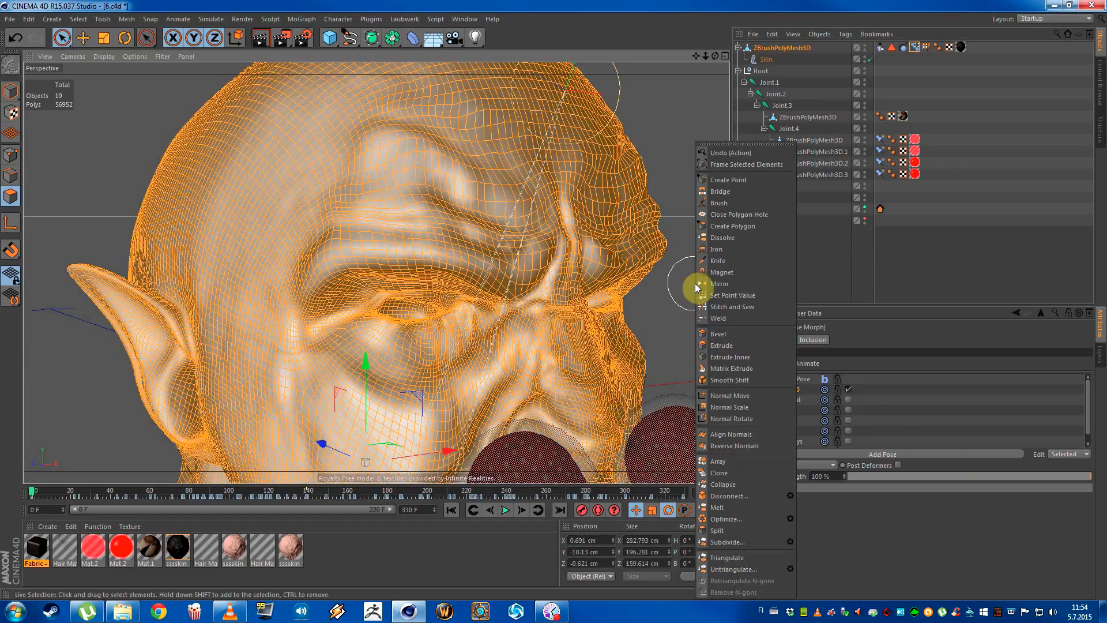
click(719, 203)
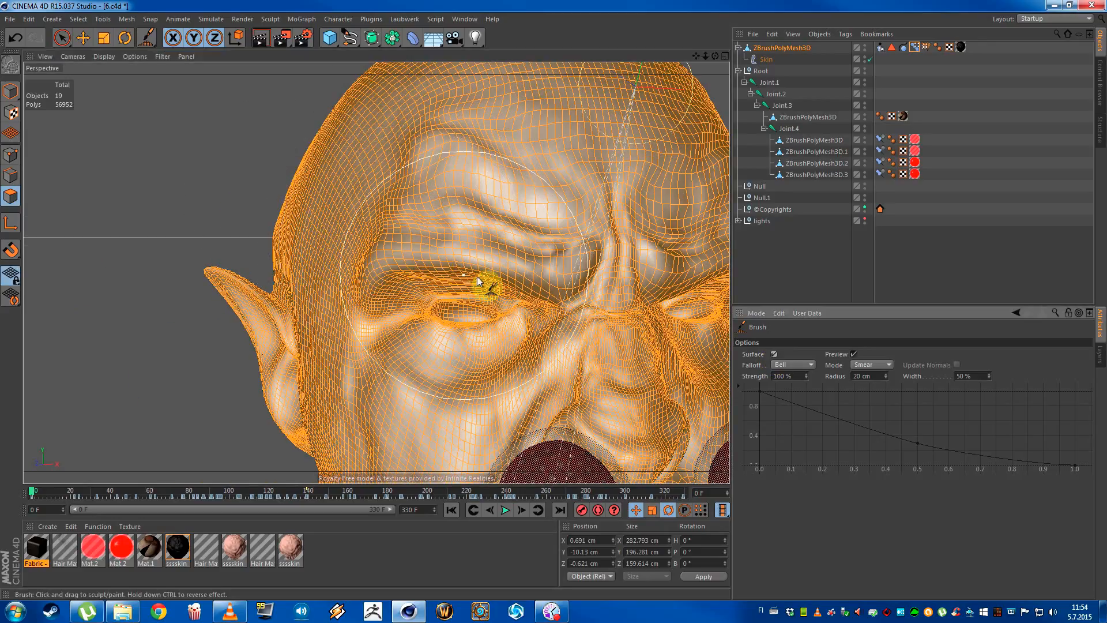
drag(484, 283, 413, 259)
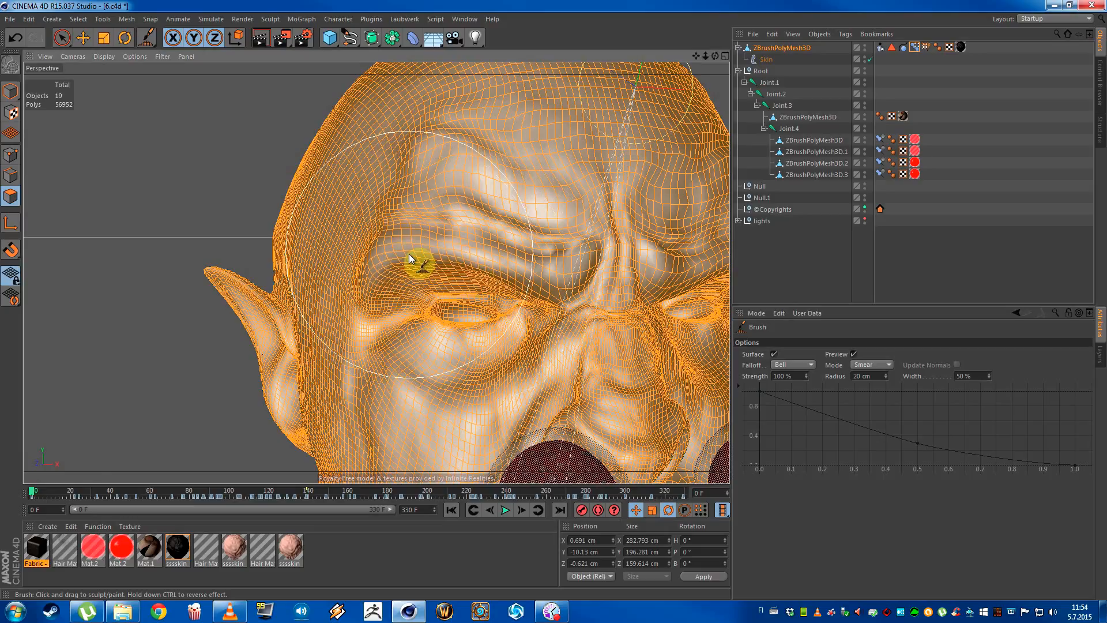
drag(411, 259, 410, 215)
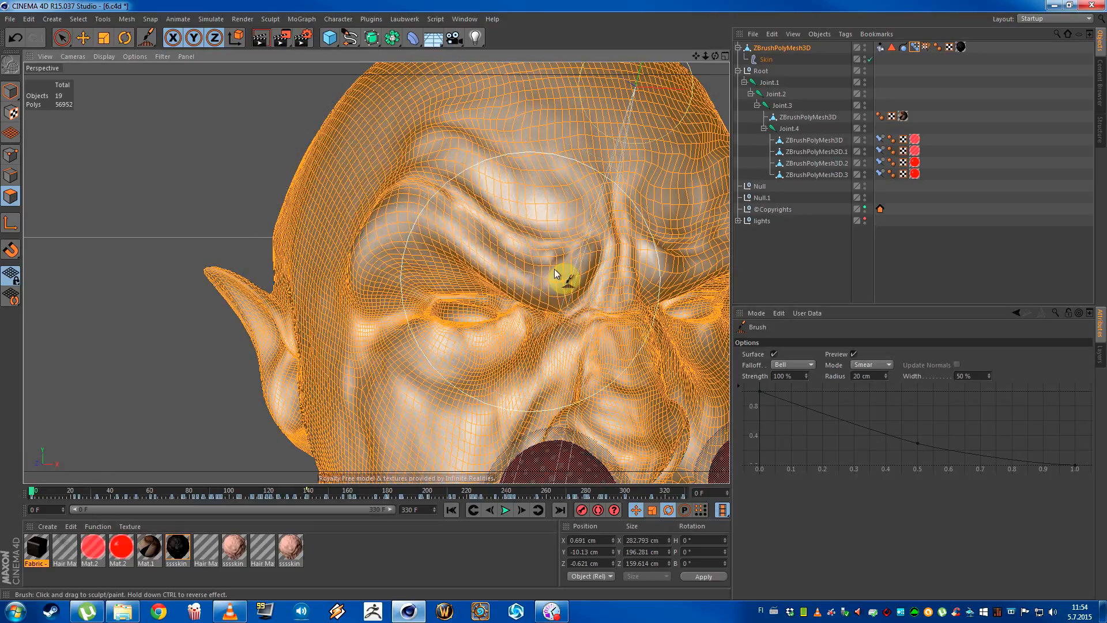
drag(565, 276, 505, 244)
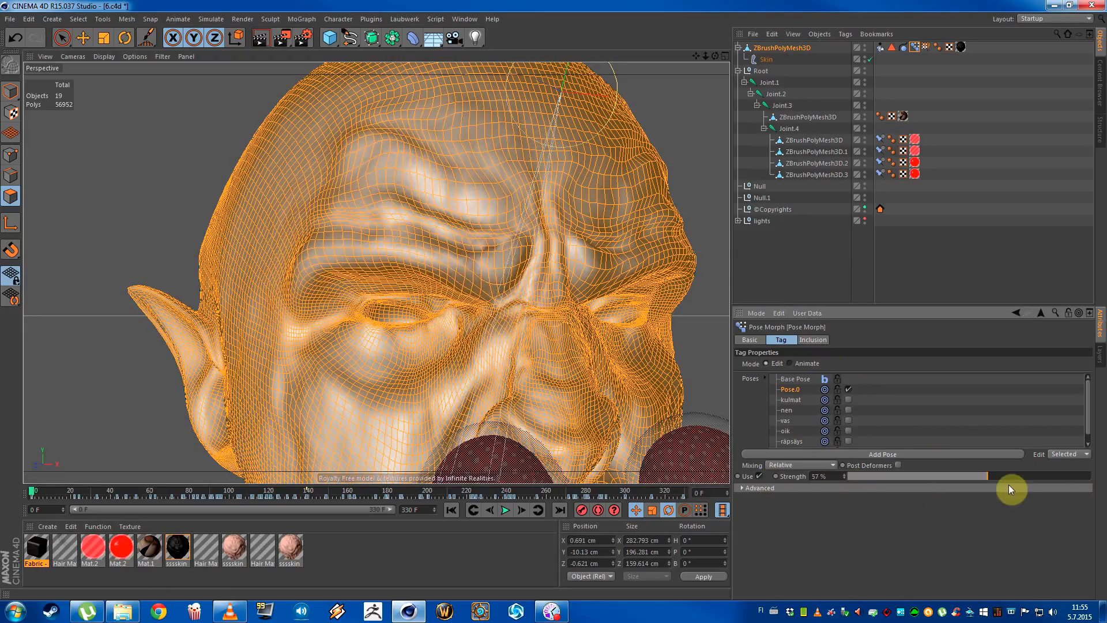
- Key Pose.0 strength at 0%, shorten the timeline range to about 130 frames, and play
drag(1014, 475, 844, 475)
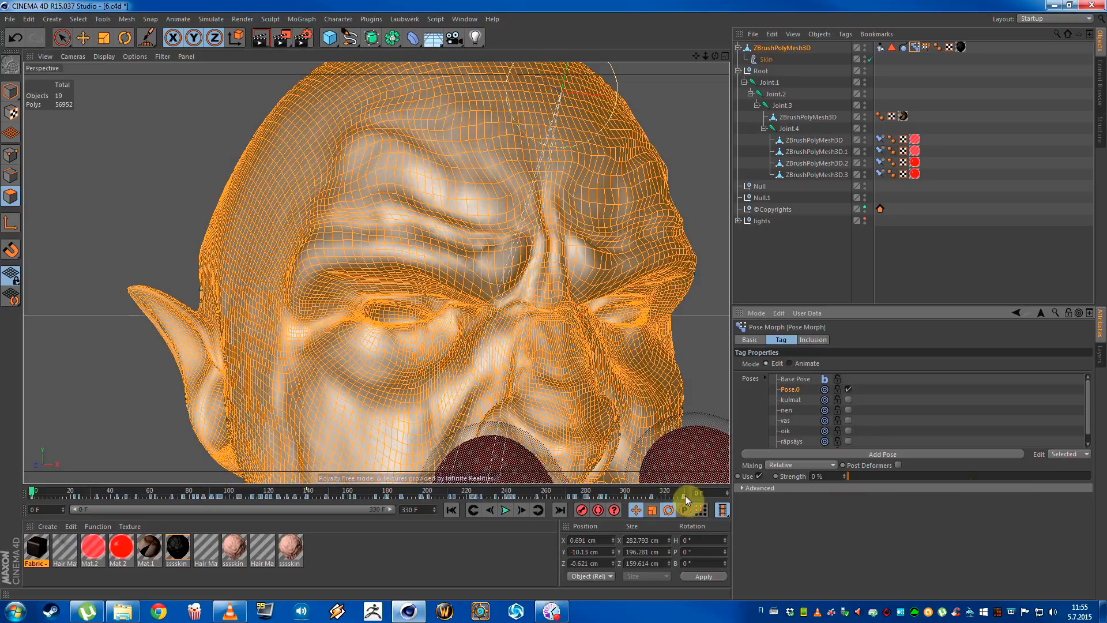
click(187, 508)
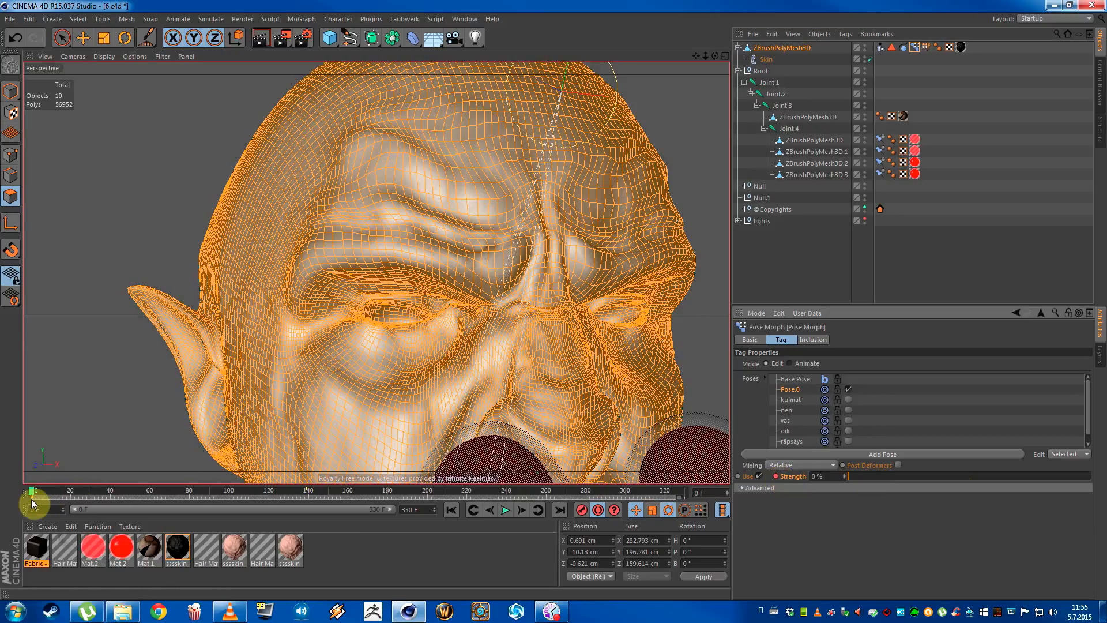
drag(36, 508, 318, 509)
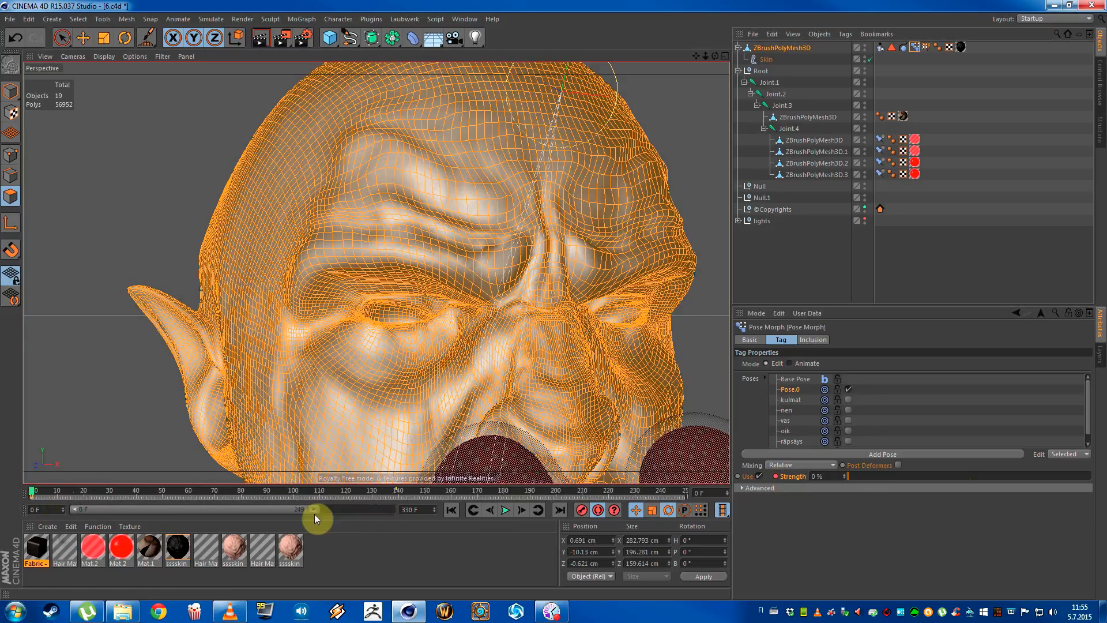
drag(315, 519, 151, 491)
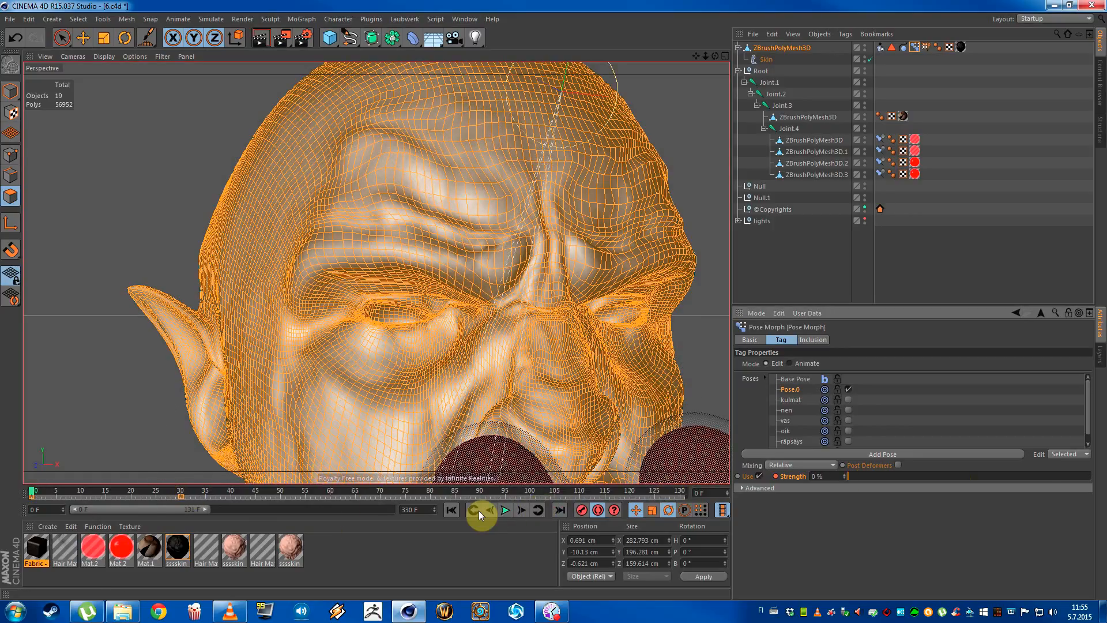
mouse_move(506, 509)
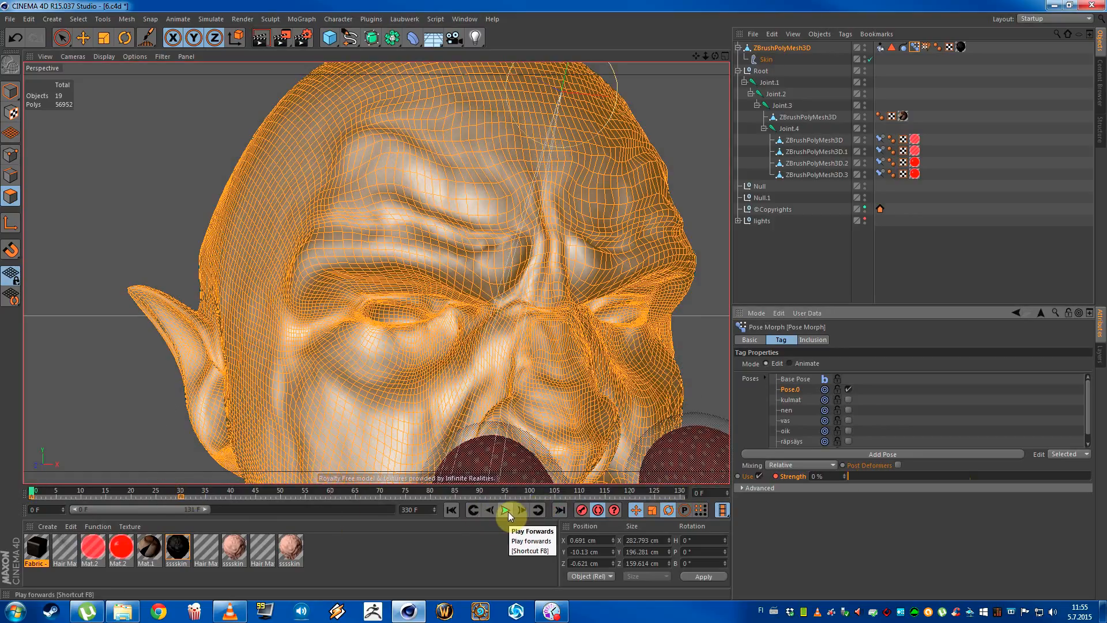
click(508, 509)
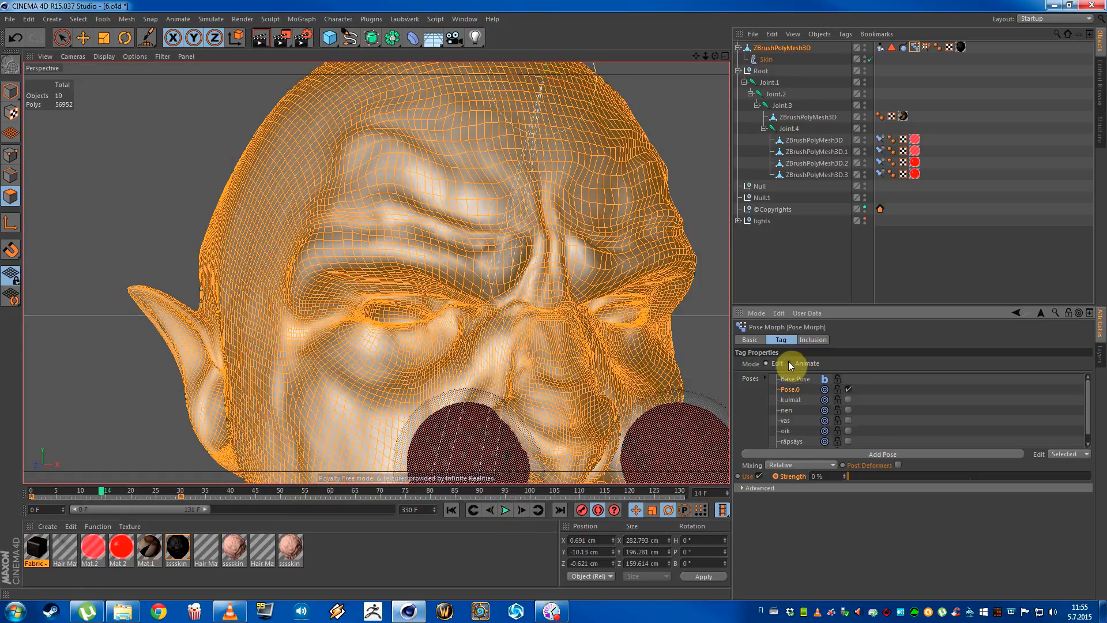
mouse_move(767, 369)
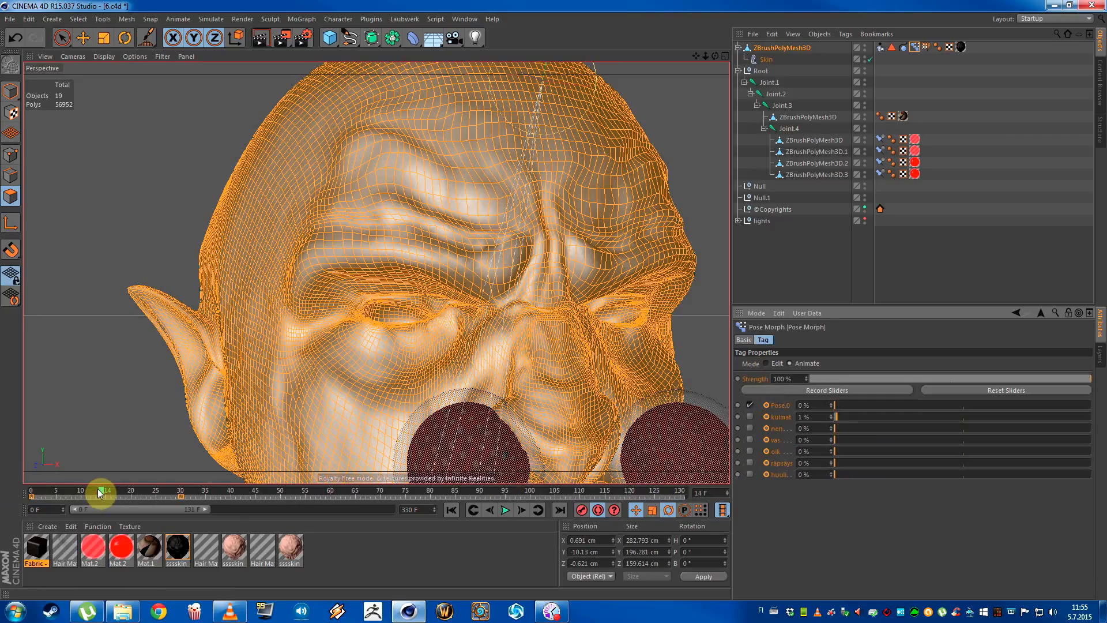
- Scrub to an early frame and play to check Pose.0's strength climbing from 0%
drag(103, 491, 207, 491)
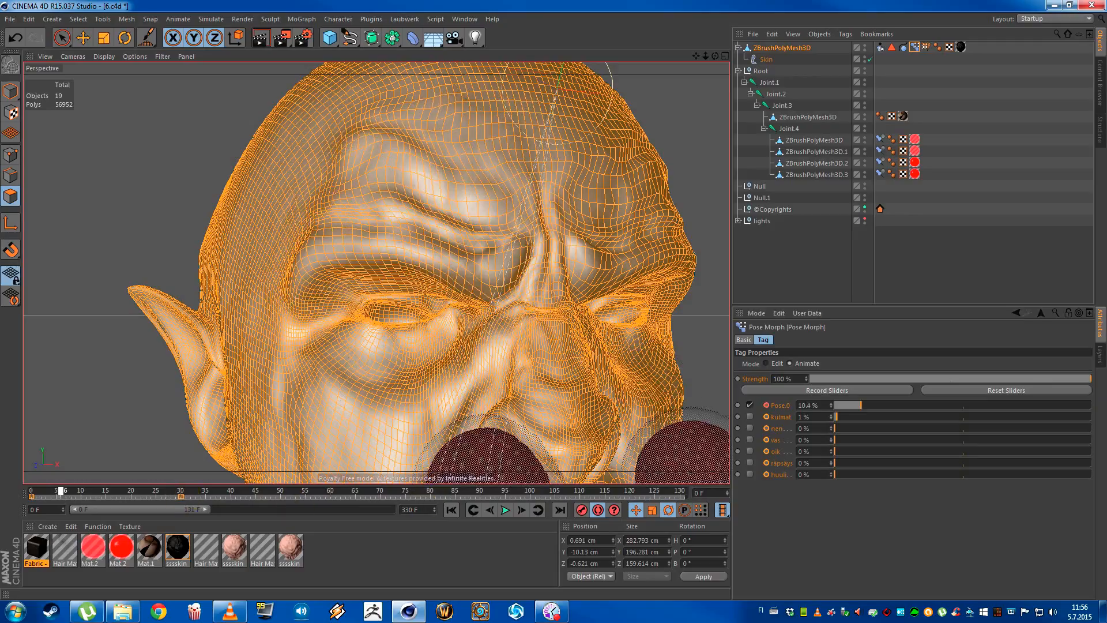
click(504, 509)
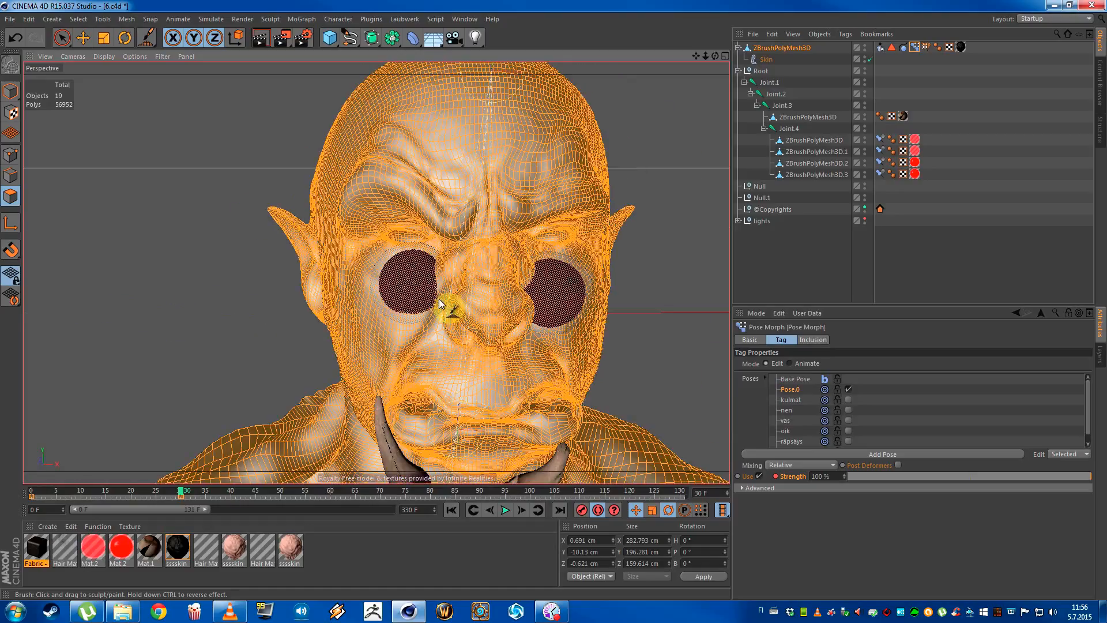
- Return to Edit mode and show the Inclusion tab, set to Exclude with no objects
click(848, 431)
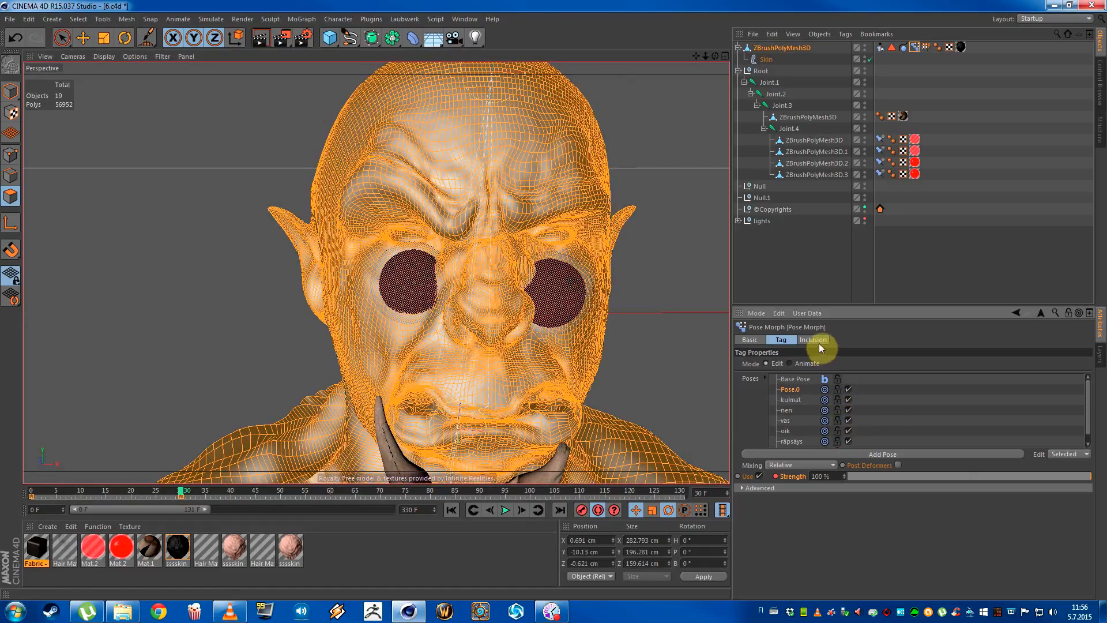
click(813, 340)
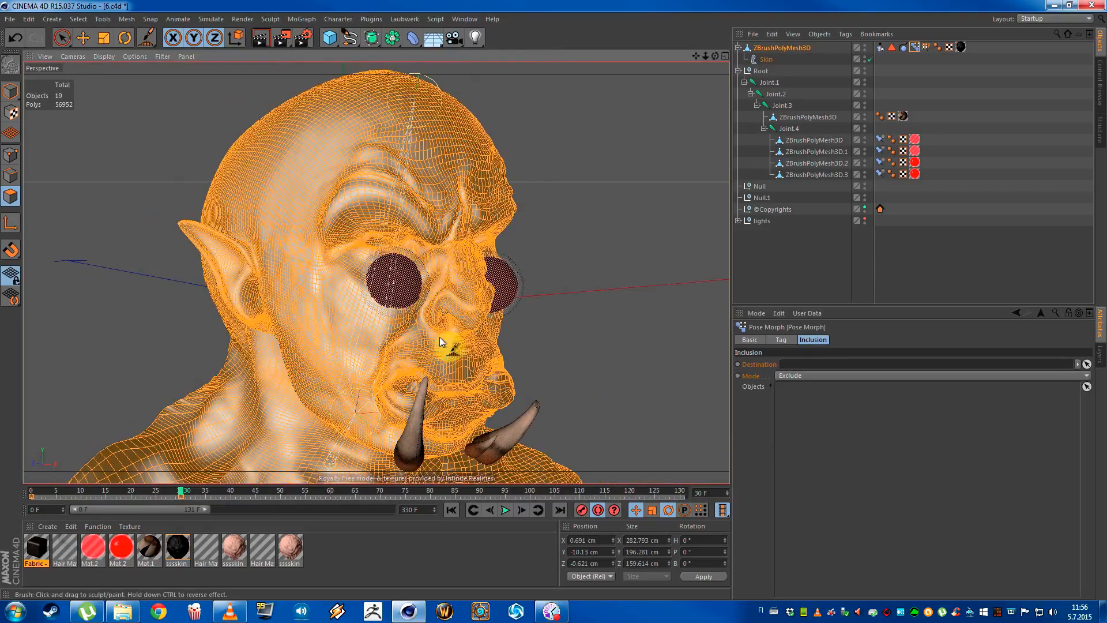